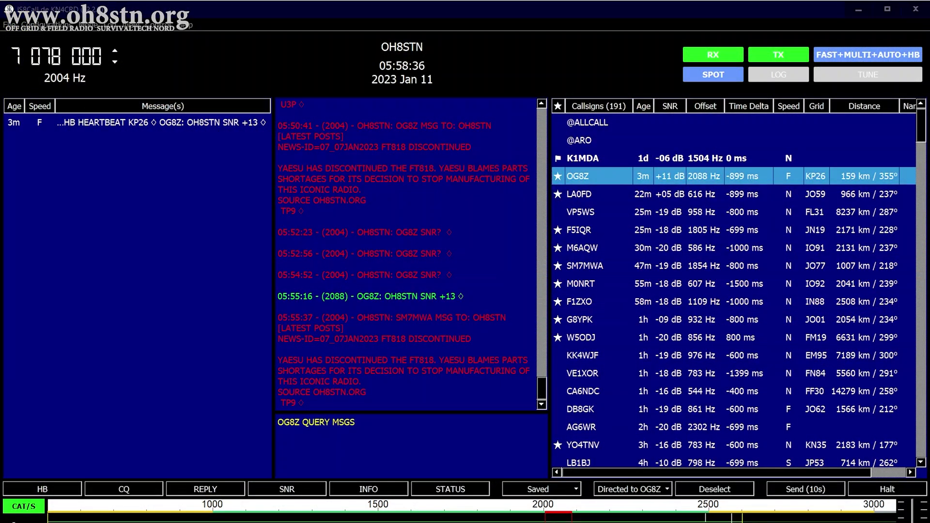
Select OG8Z in the callsign list to receive its directed message about the discontinued FT818.
left_click(805, 489)
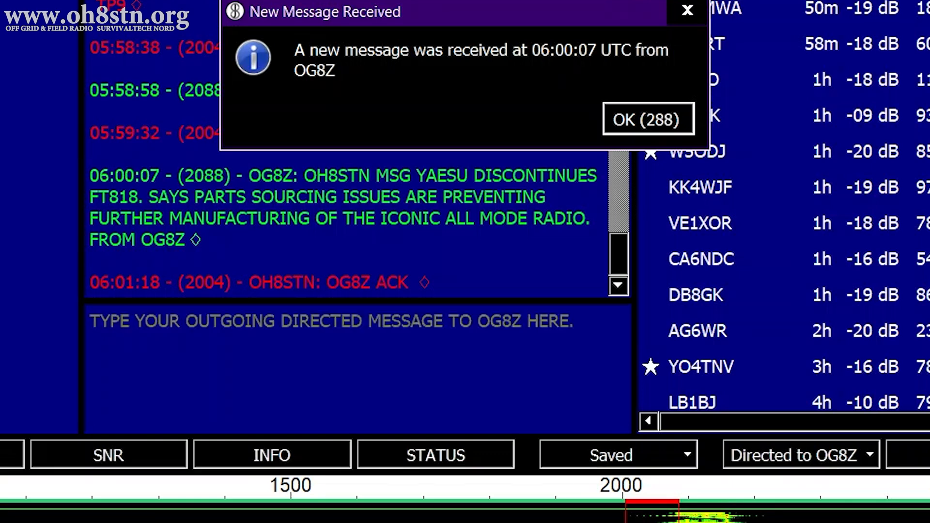
Acknowledge the New Message Received notice and return to the main message view.
left_click(647, 118)
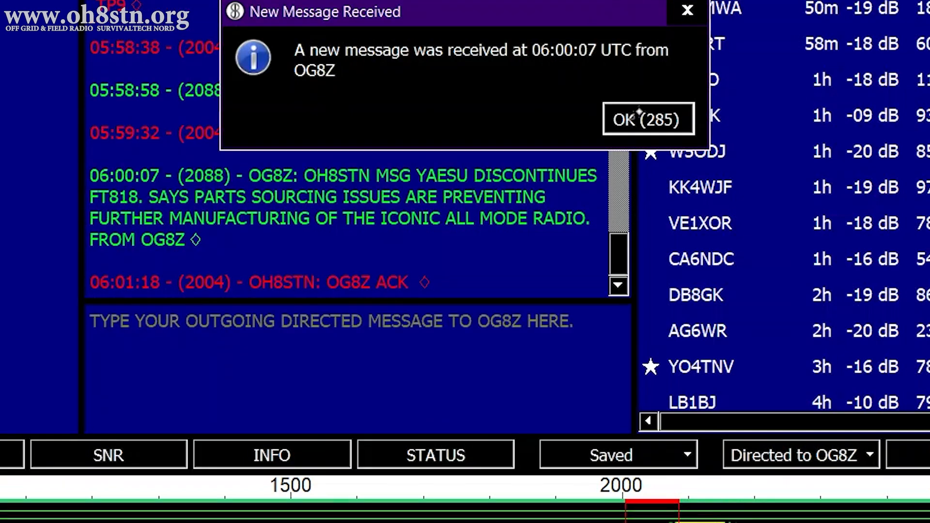
left_click(647, 118)
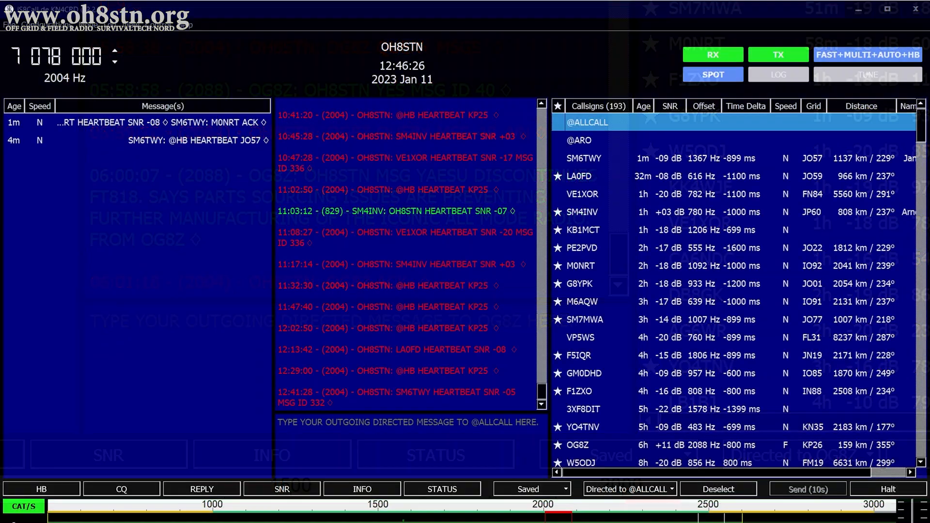
Close JS8Call so the VarAC station window reporting two new VMails comes forward.
right_click(588, 122)
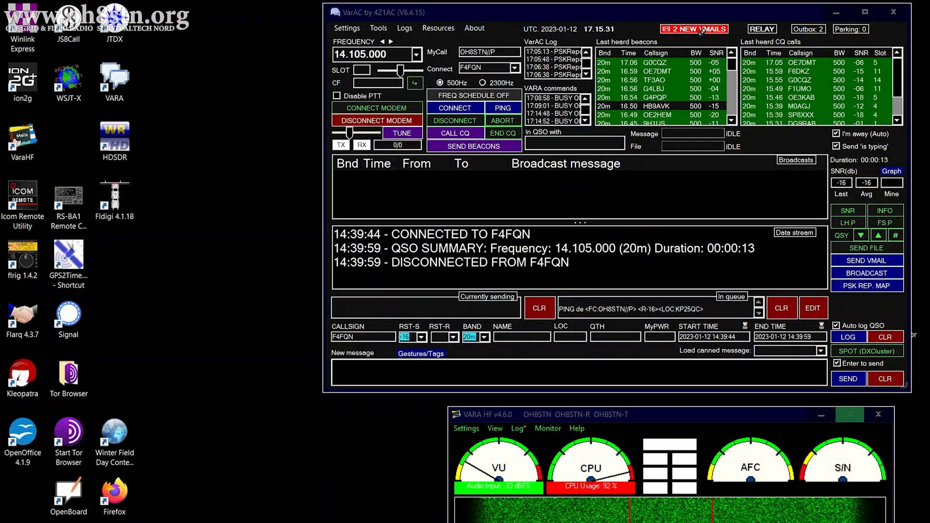
left_click(693, 28)
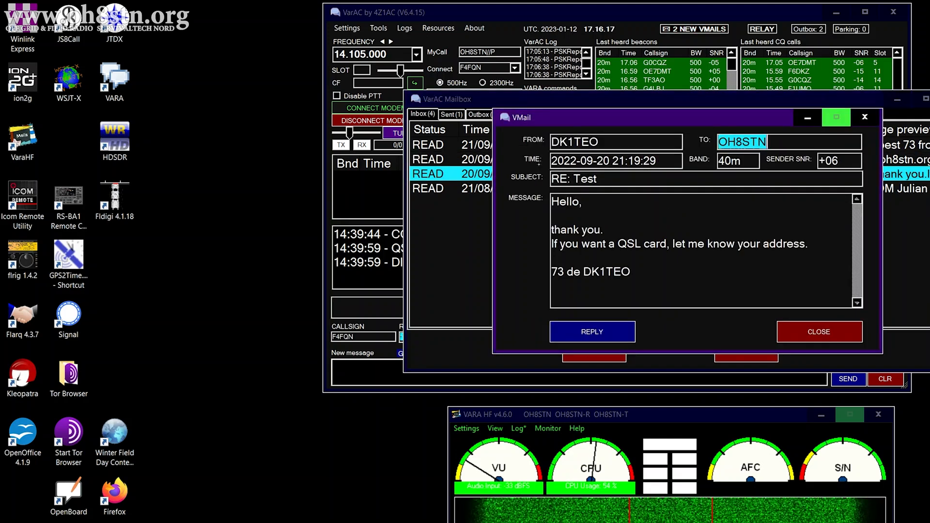
Close the read VMail and the mailbox to return to the station window.
left_click(446, 188)
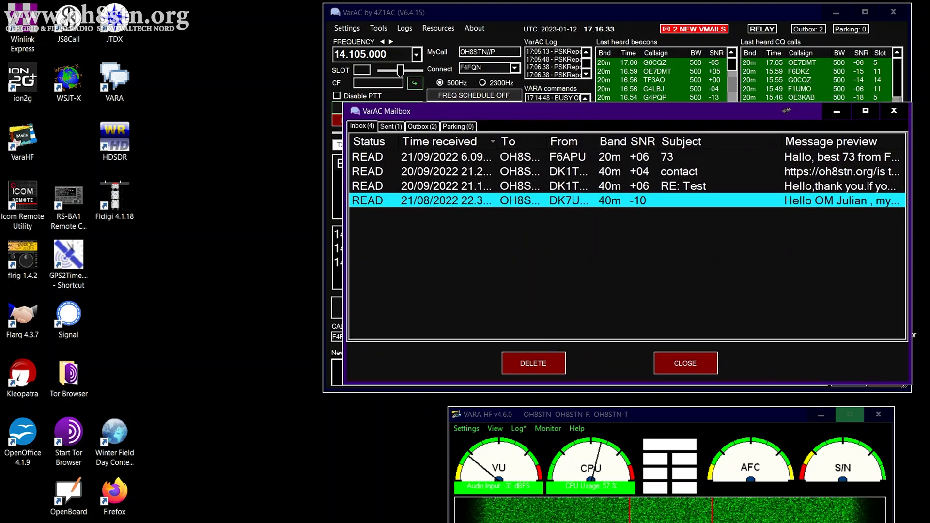
left_click(686, 363)
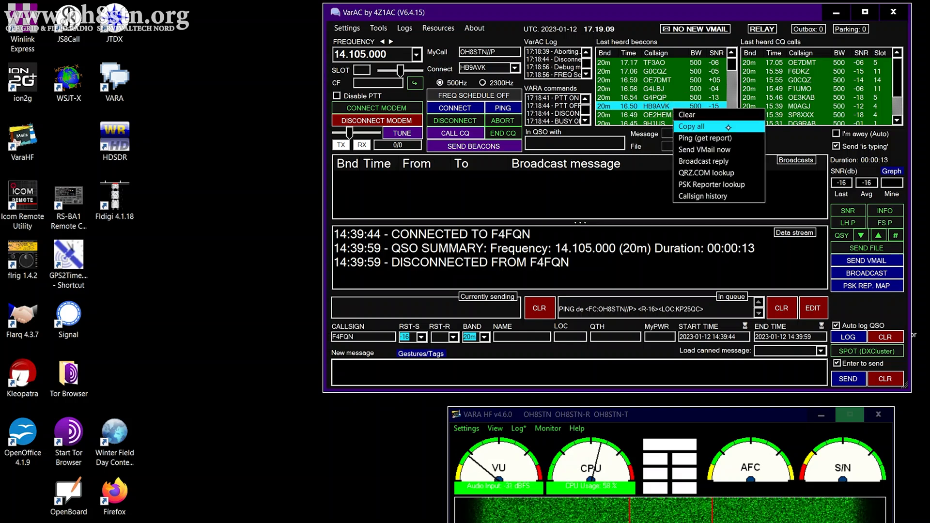
mouse_move(714, 149)
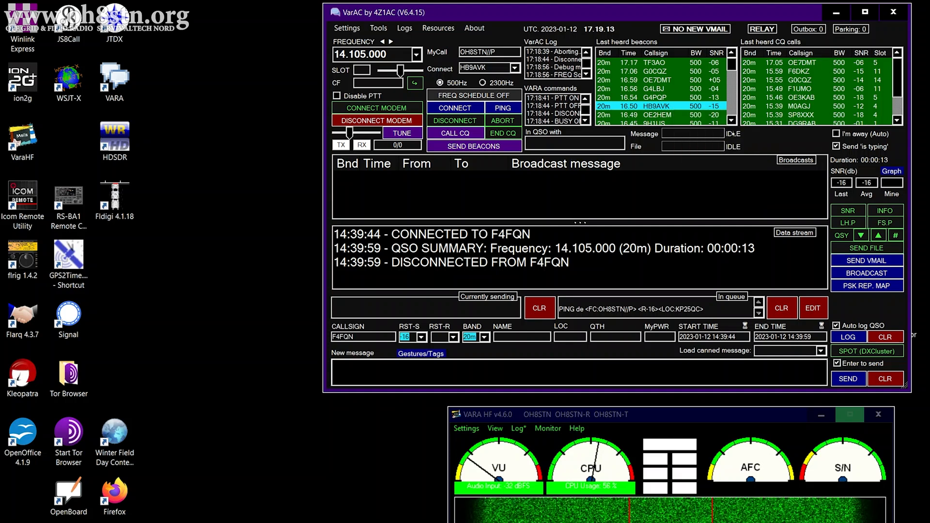
left_click(866, 260)
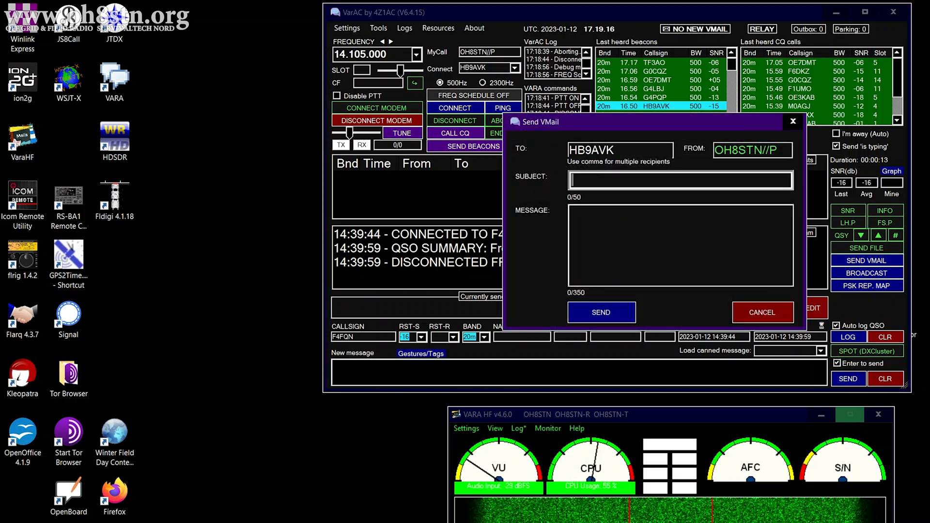
left_click(680, 181)
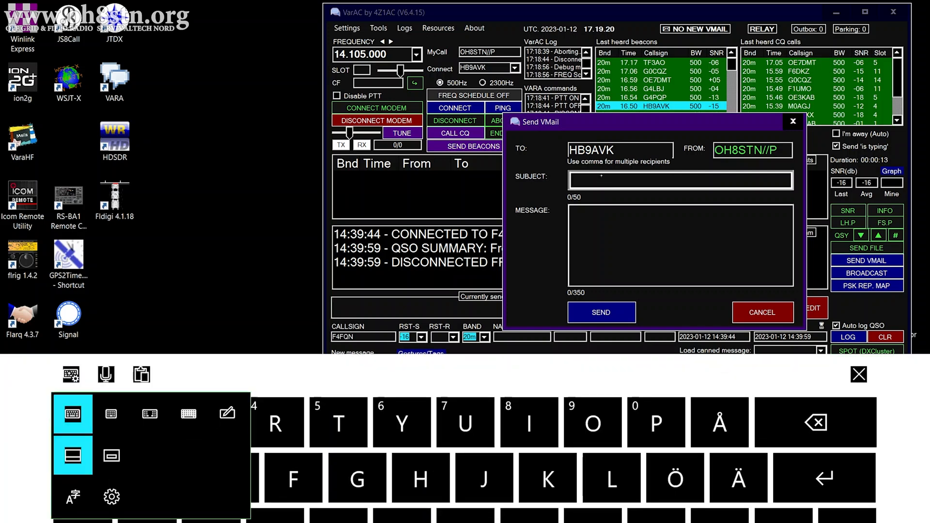
left_click(227, 413)
type("Test")
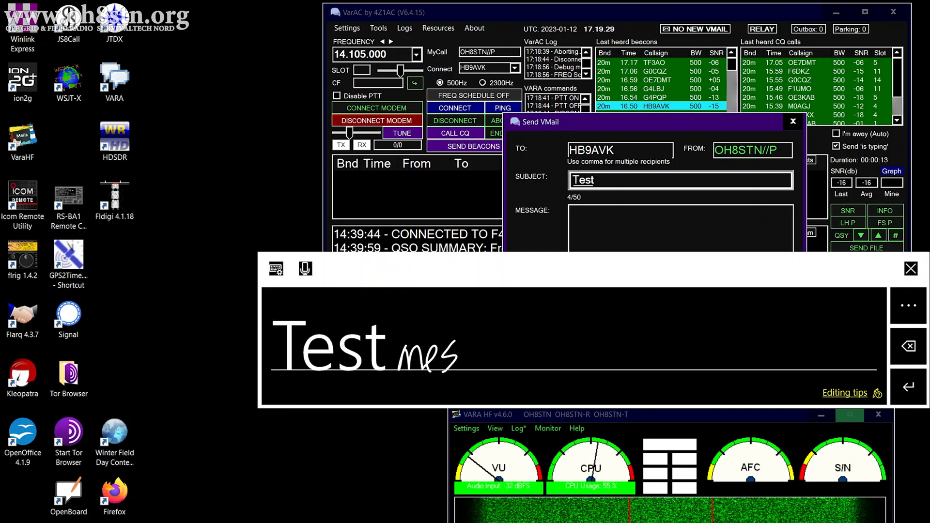
type("message.")
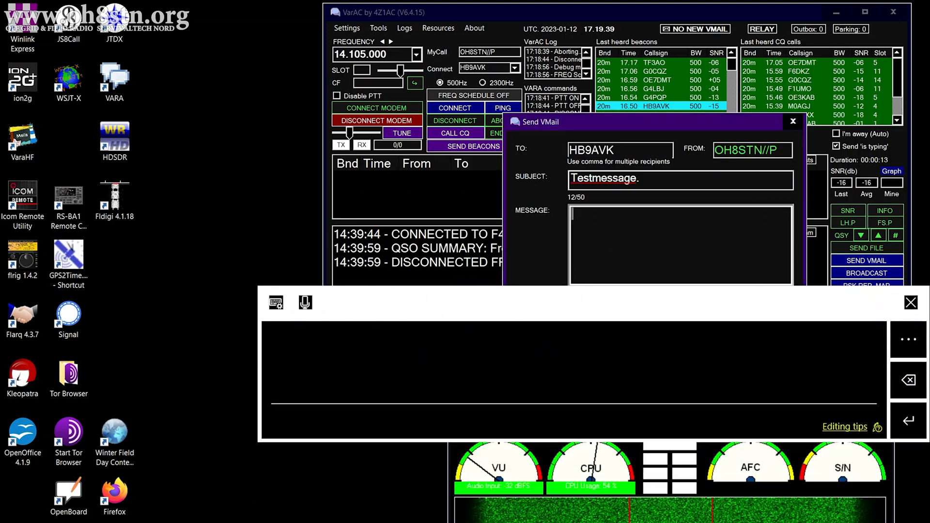
left_click_drag(279, 380, 350, 385)
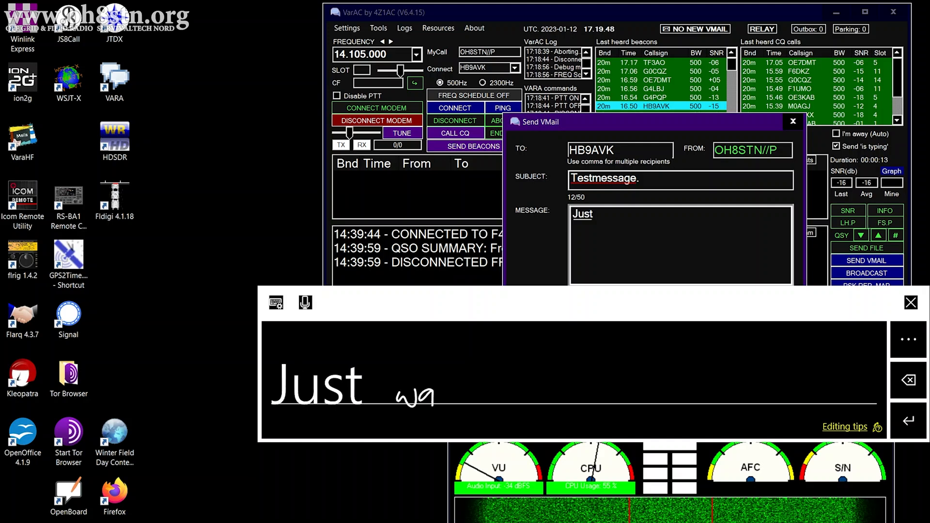
type("wanted to Say")
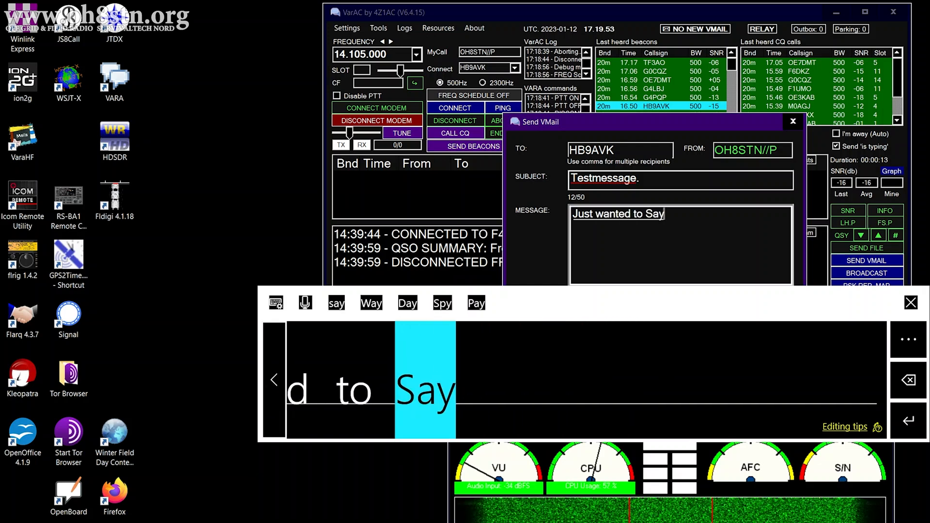
type("hello")
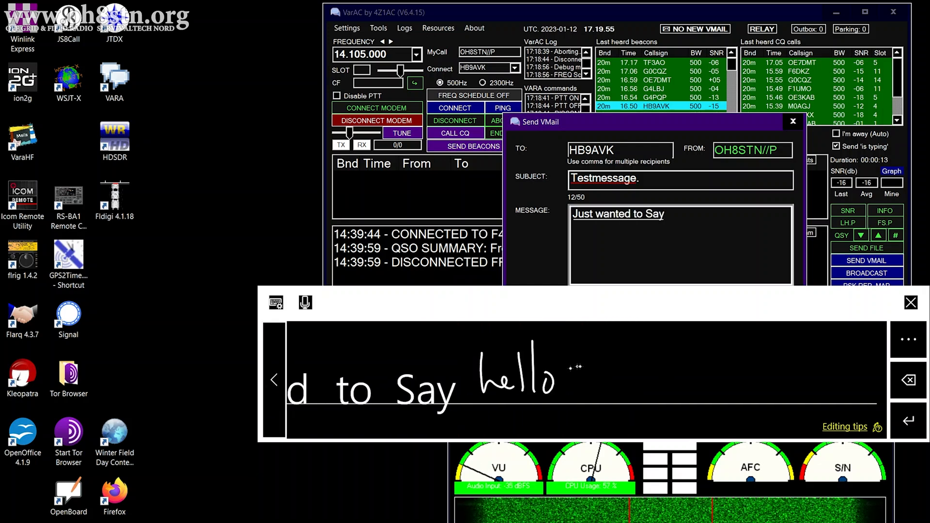
type("hello")
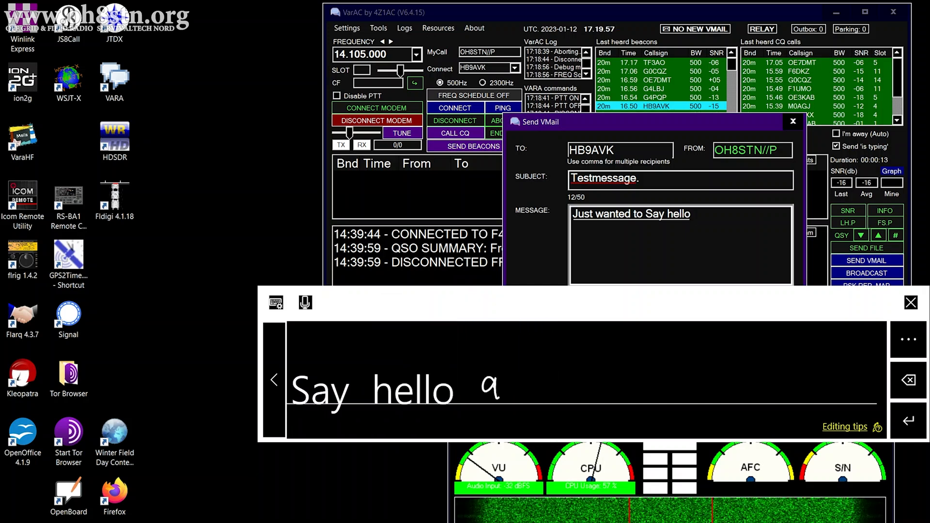
type("and happy new Year.")
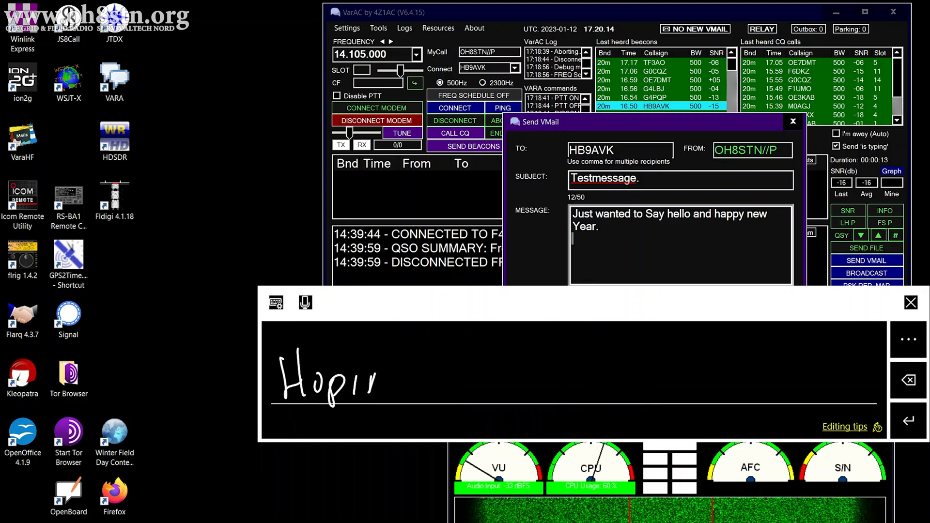
left_click_drag(379, 380, 486, 380)
type("Hoping this message finds you well")
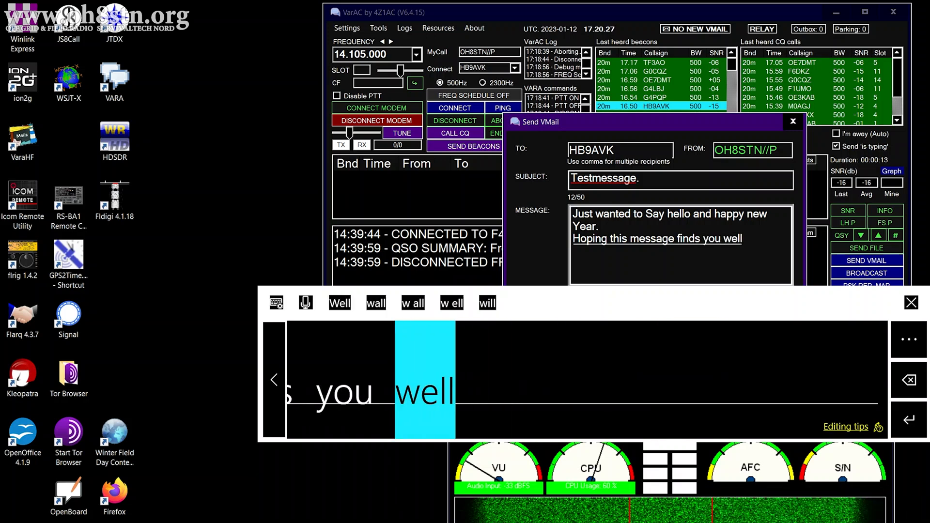
left_click(912, 419)
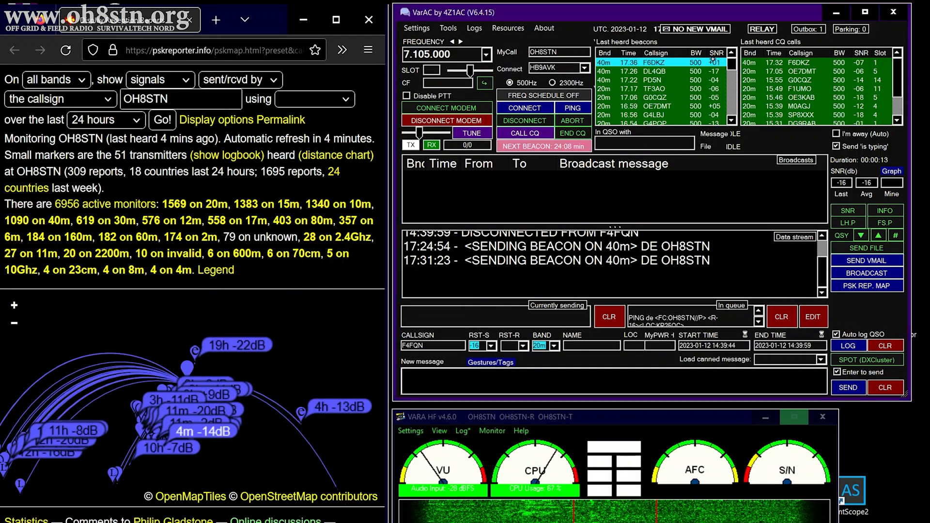
right_click(713, 62)
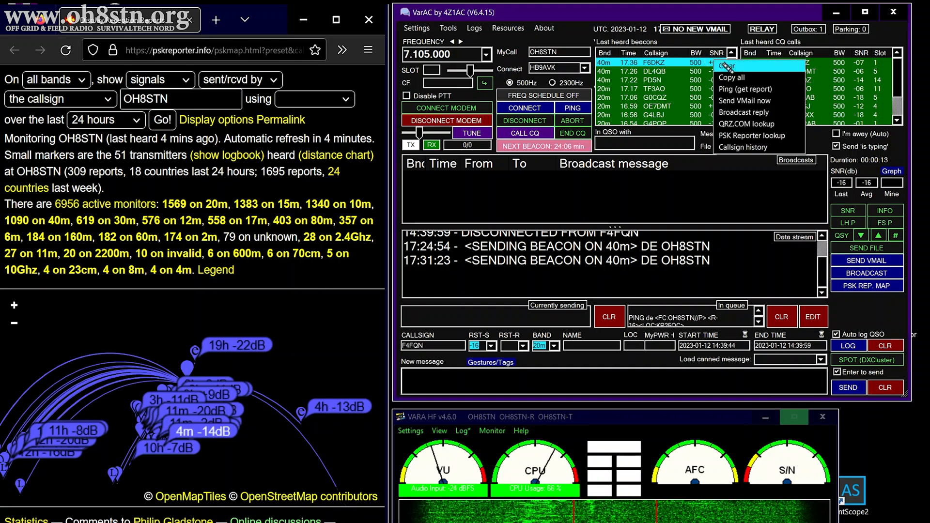
mouse_move(745, 89)
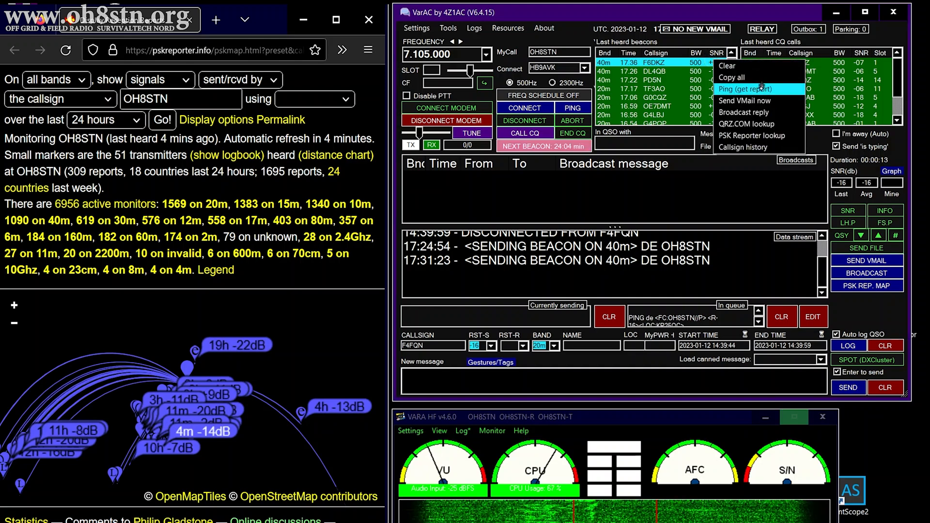
left_click(744, 101)
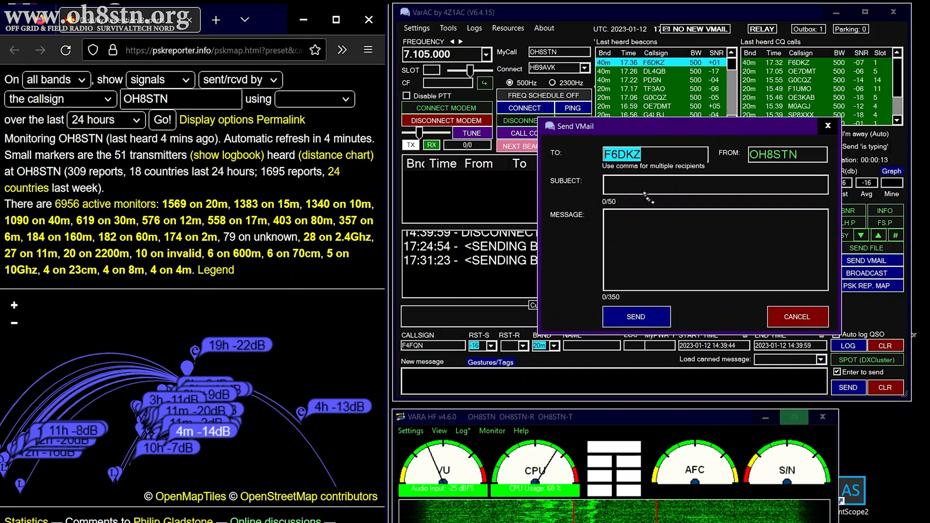
left_click(715, 184)
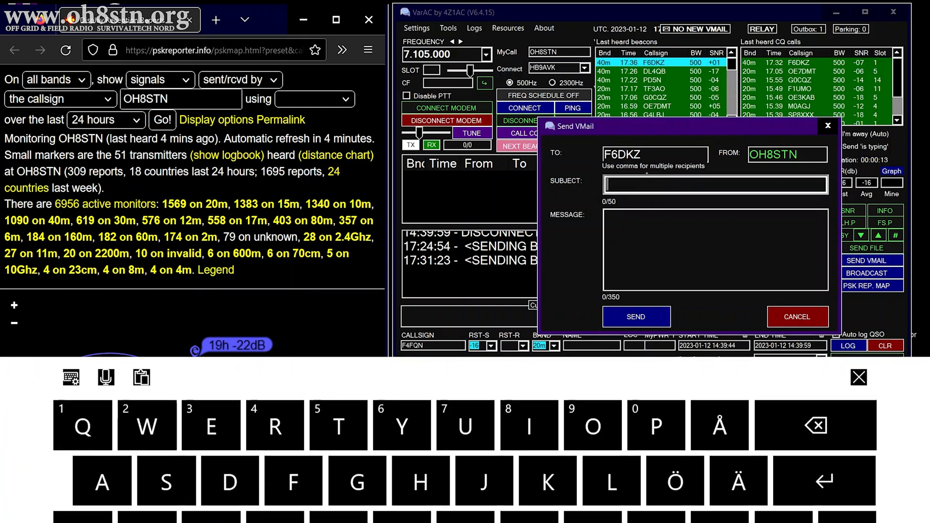
left_click(69, 378)
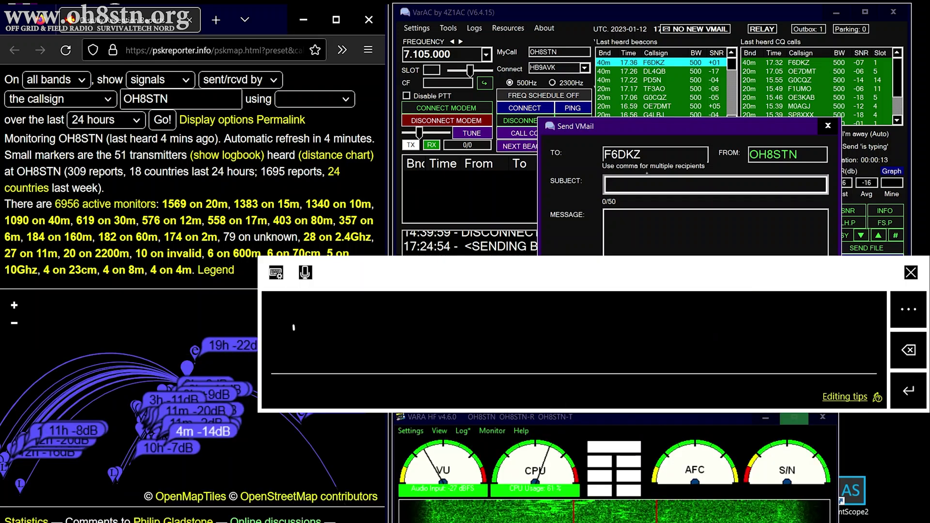
type("Hello")
left_click(715, 231)
type("Just Saying")
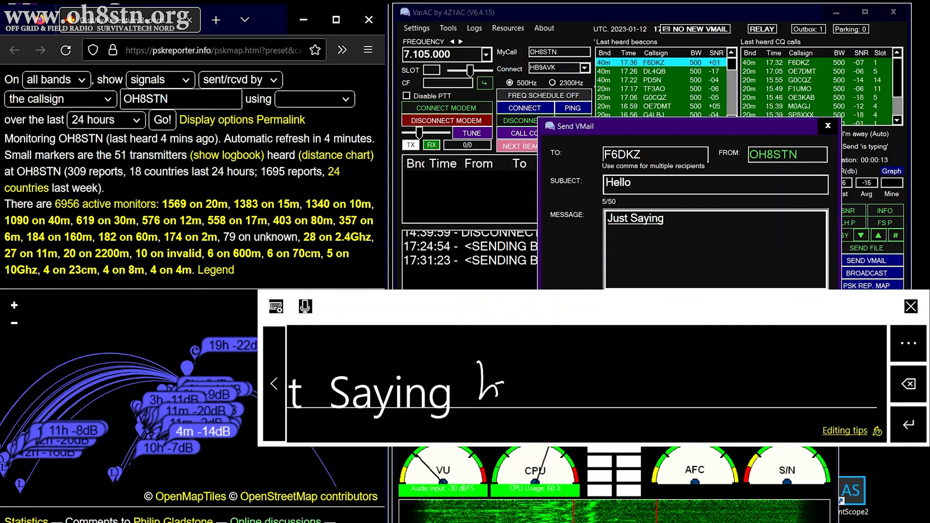
type("happy")
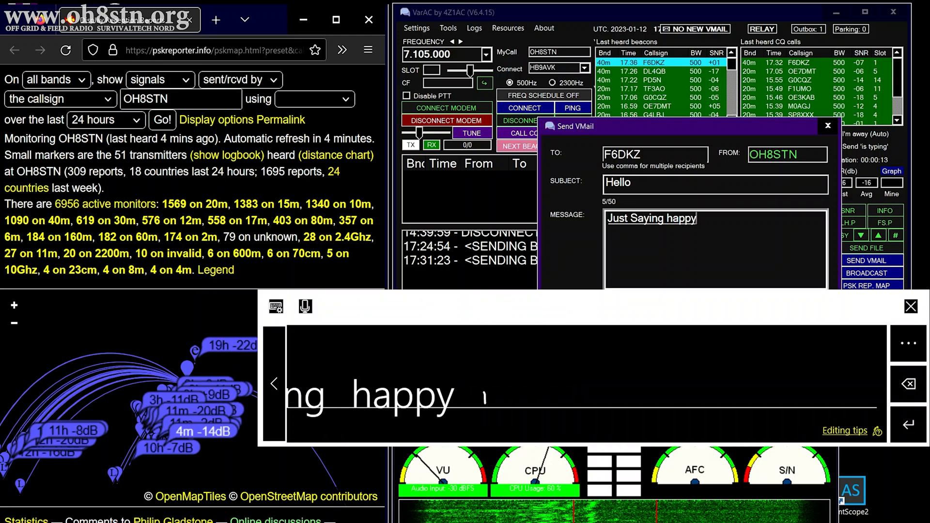
type("new year")
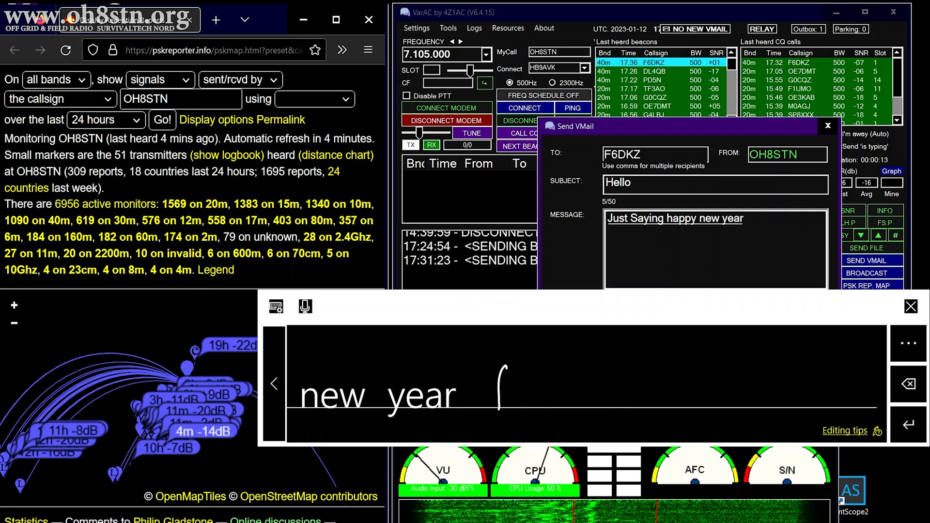
type("from")
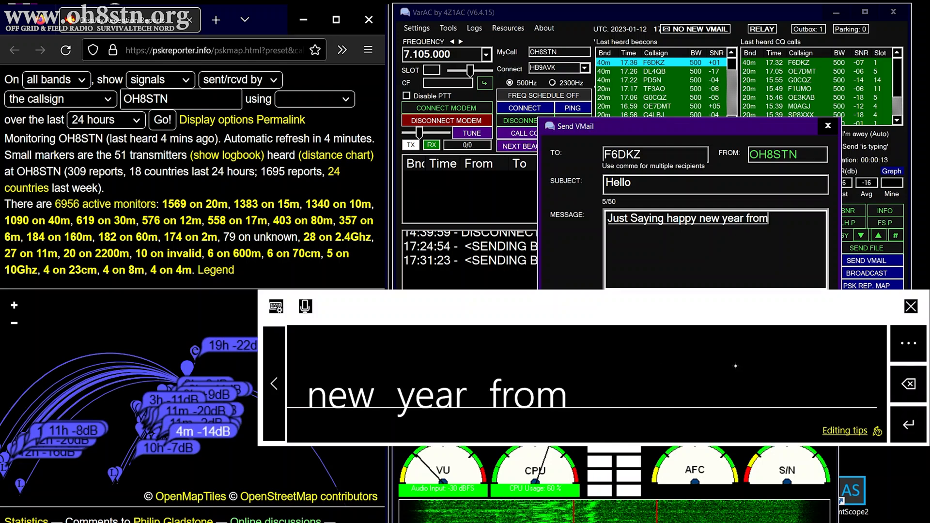
type("Finland.")
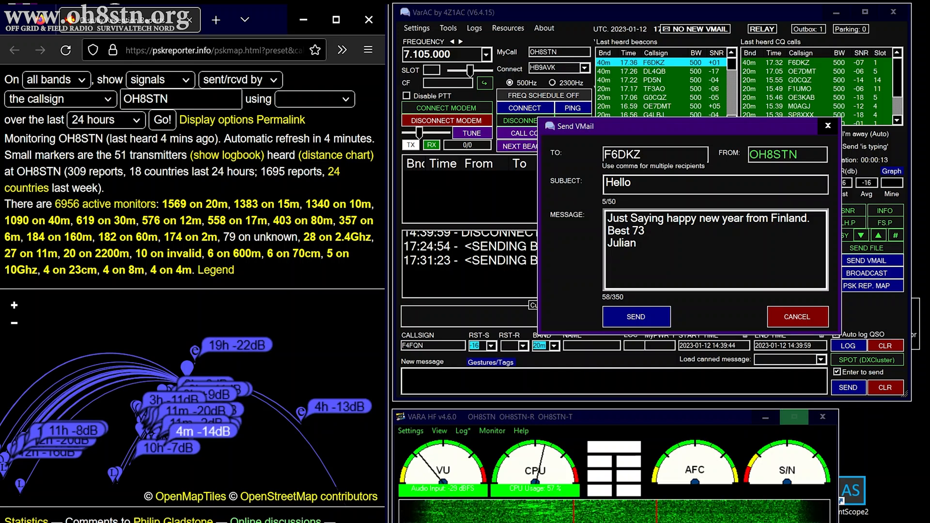
left_click(636, 317)
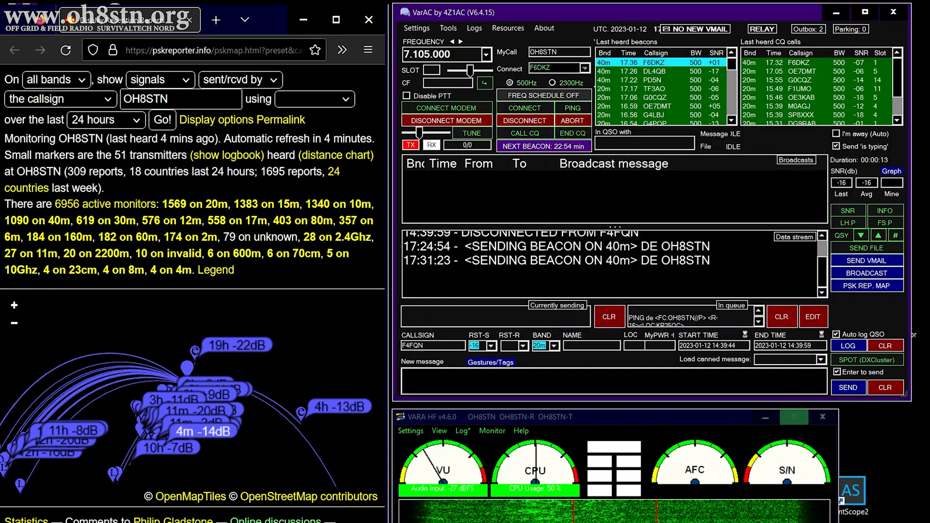